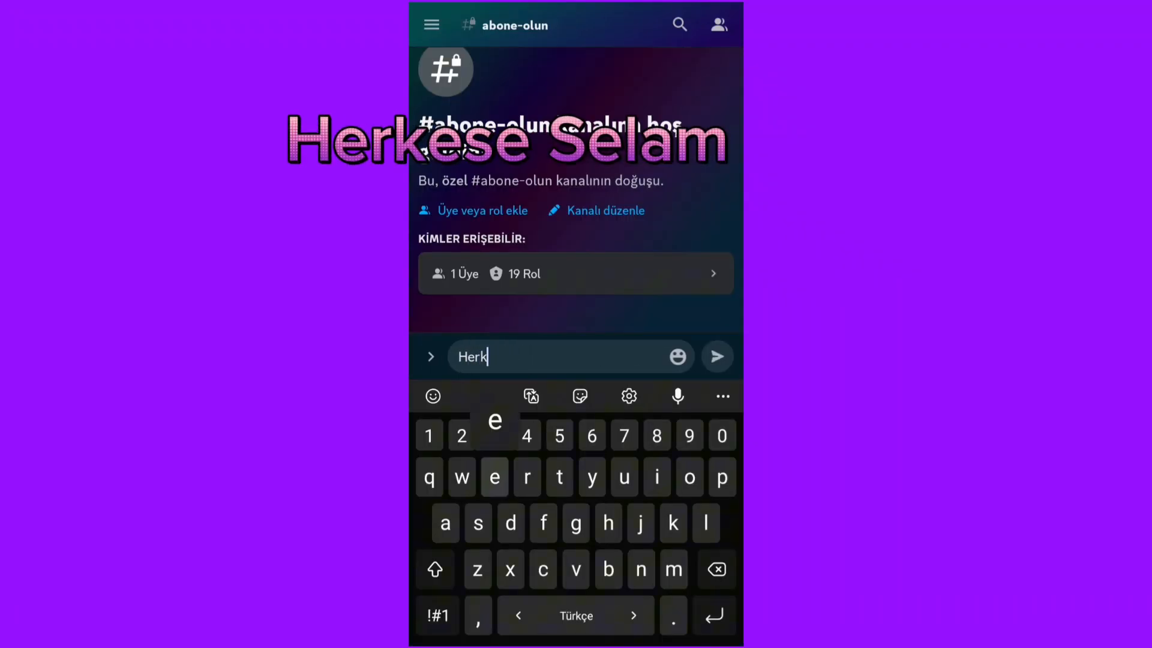
Post intro lines in #abone-olun: a 'Selam' greeting and the line about showing the ChatGPT 3.5 code.
text(ese Selam)
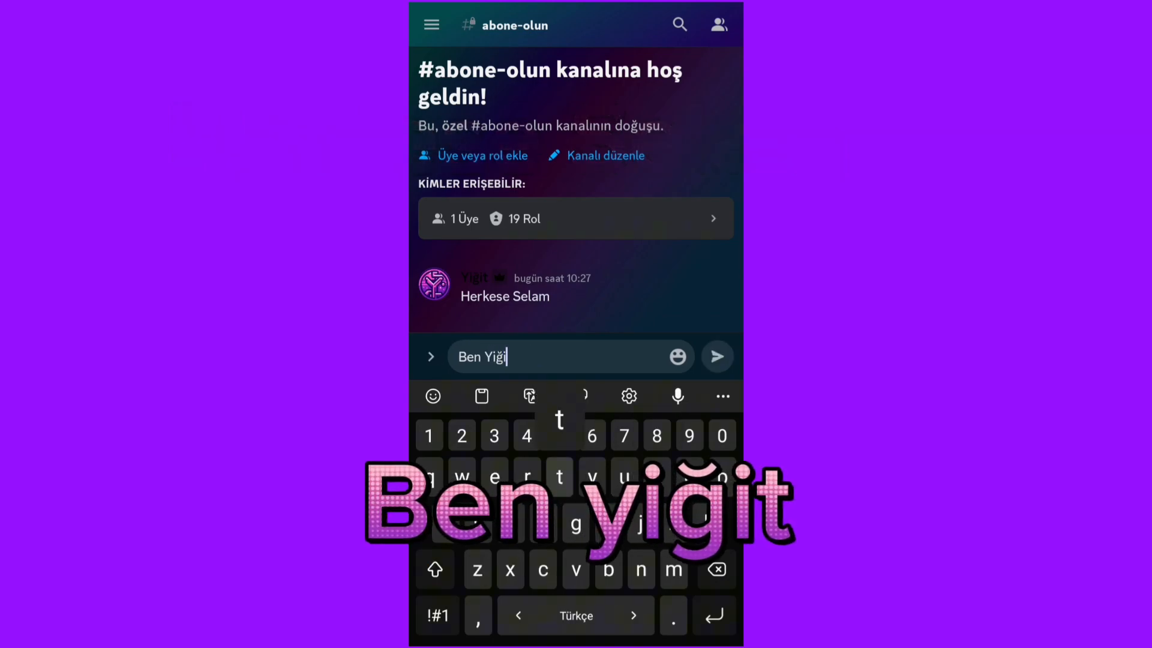
click(716, 357)
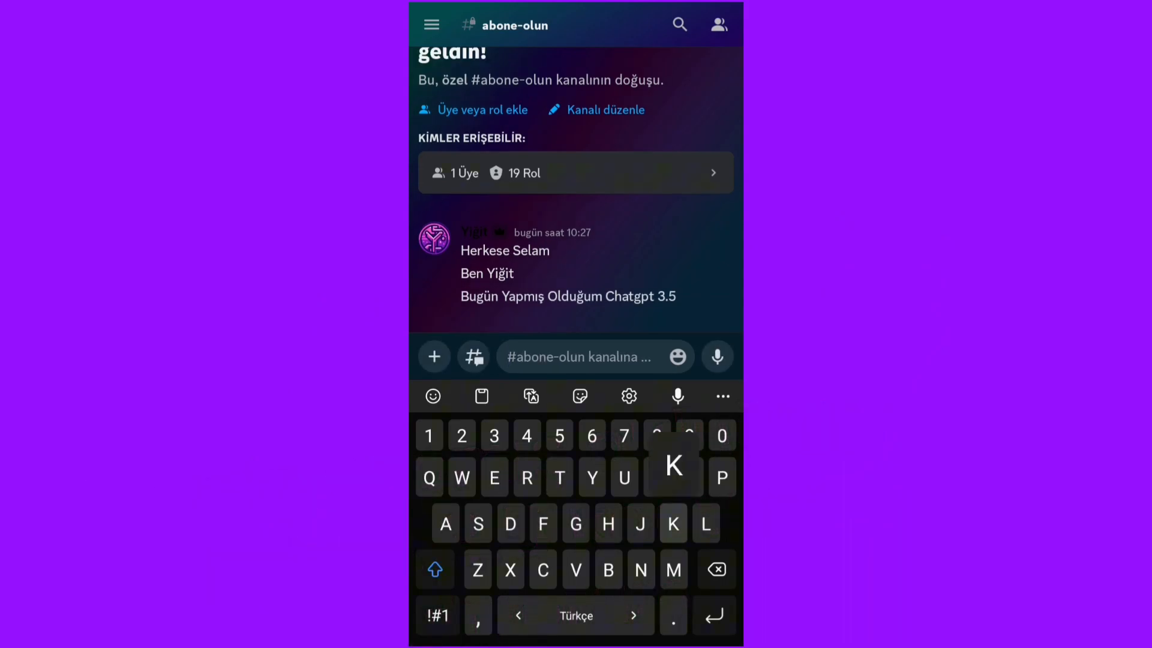
text(Kodunu Göste)
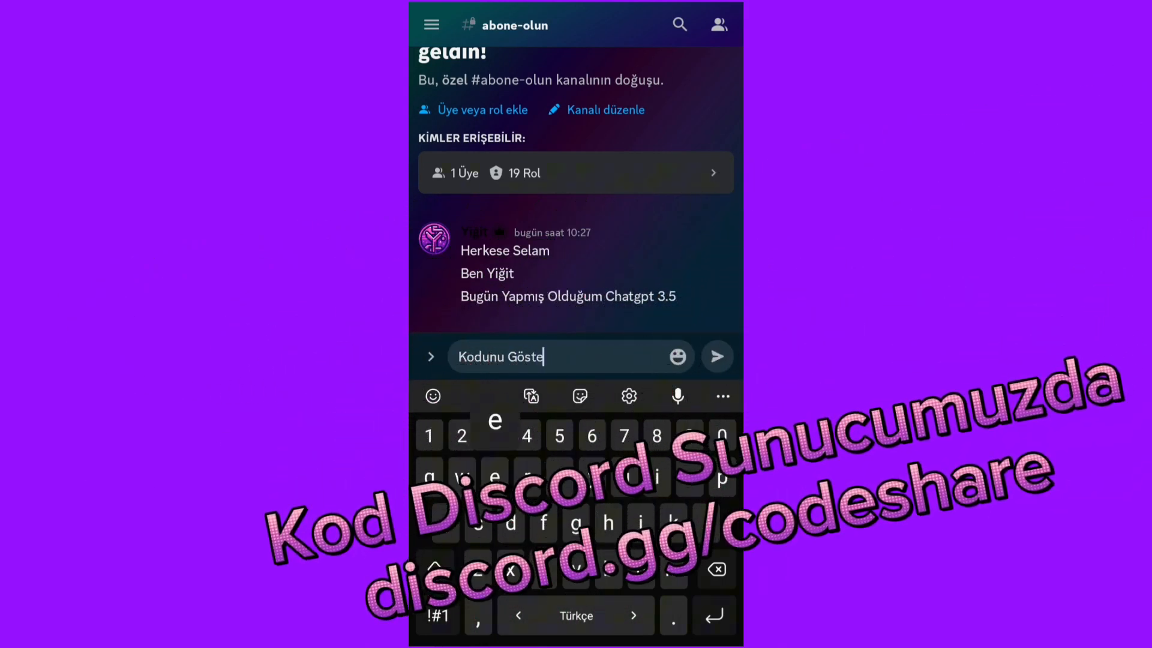
click(716, 357)
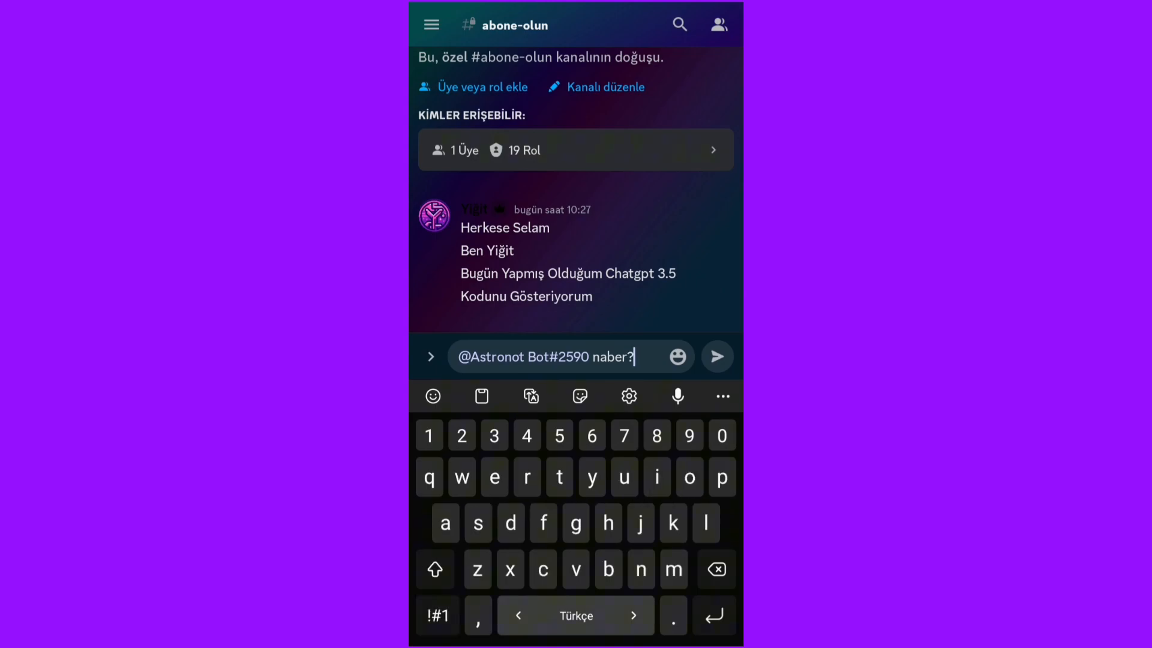
text(Nasılsın)
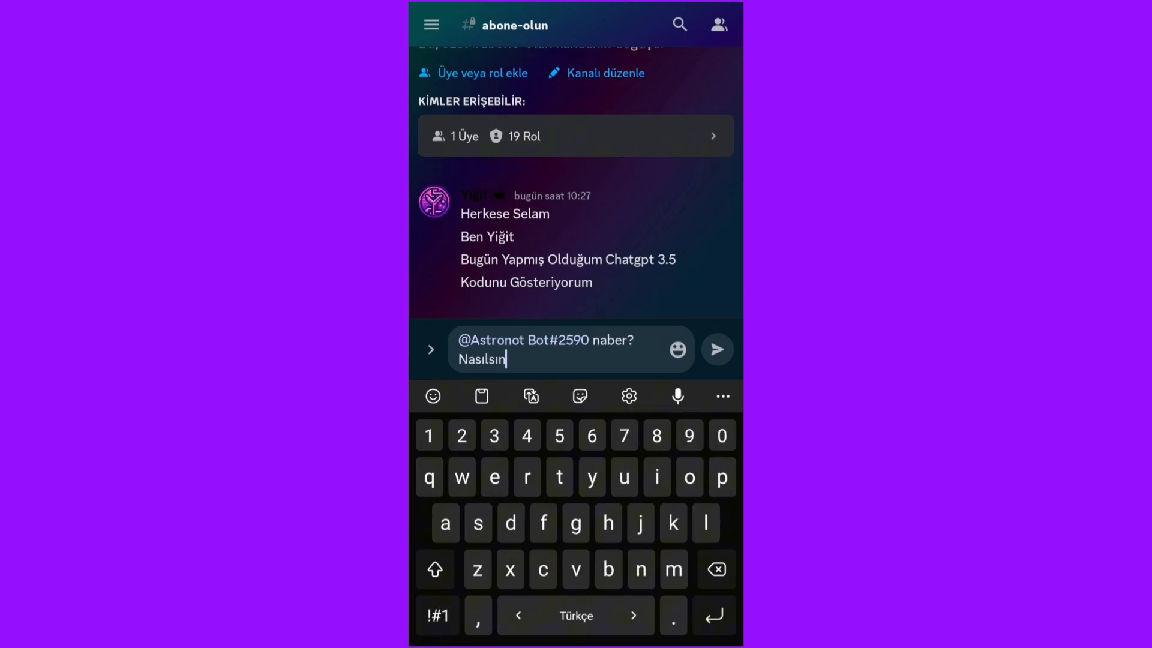
click(716, 349)
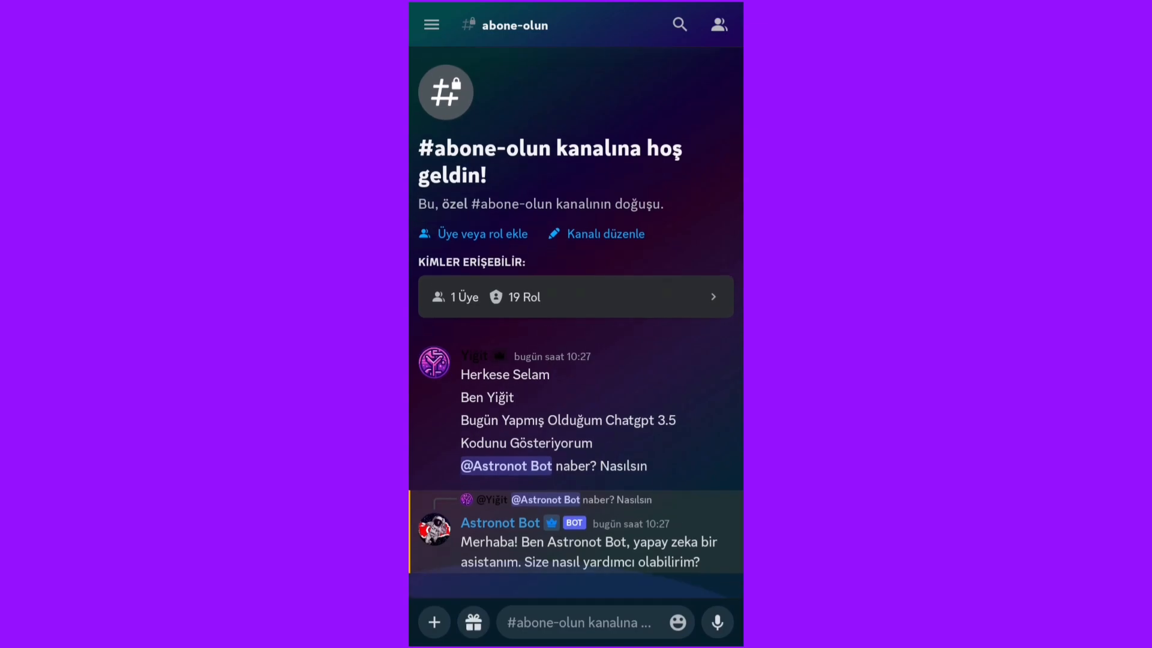
text(@Astronot Bot#2590)
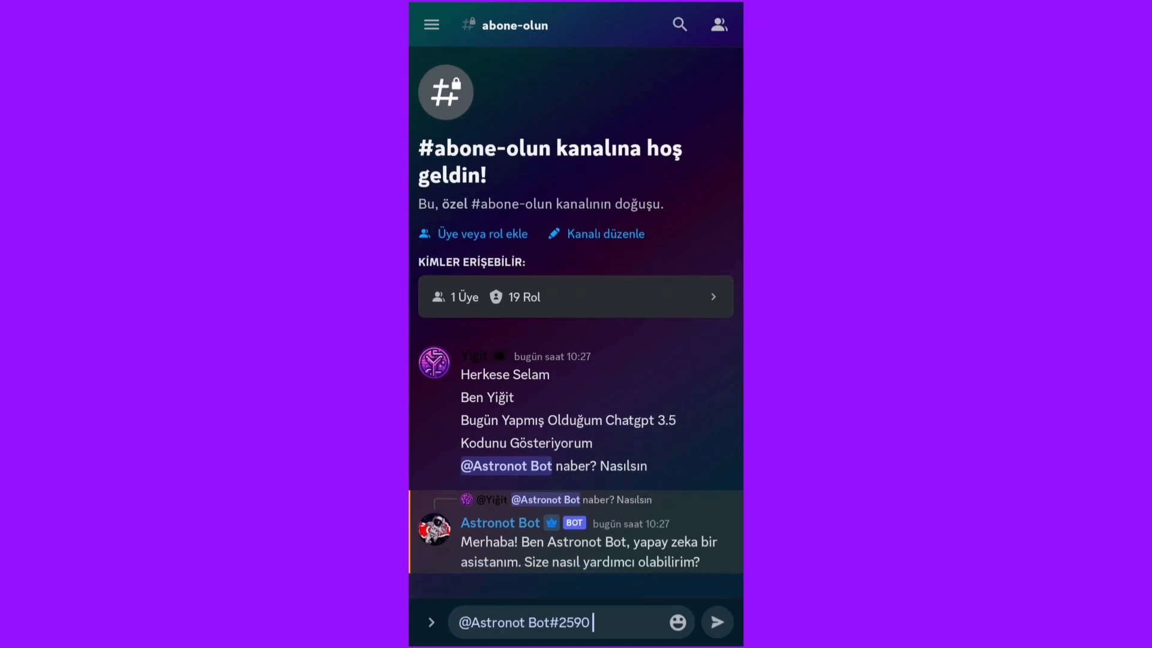
Send 'bana bir hikaye anlatırmısın?' to Astronot Bot and receive its tale about the rabbit Pamuk.
text(bana bir)
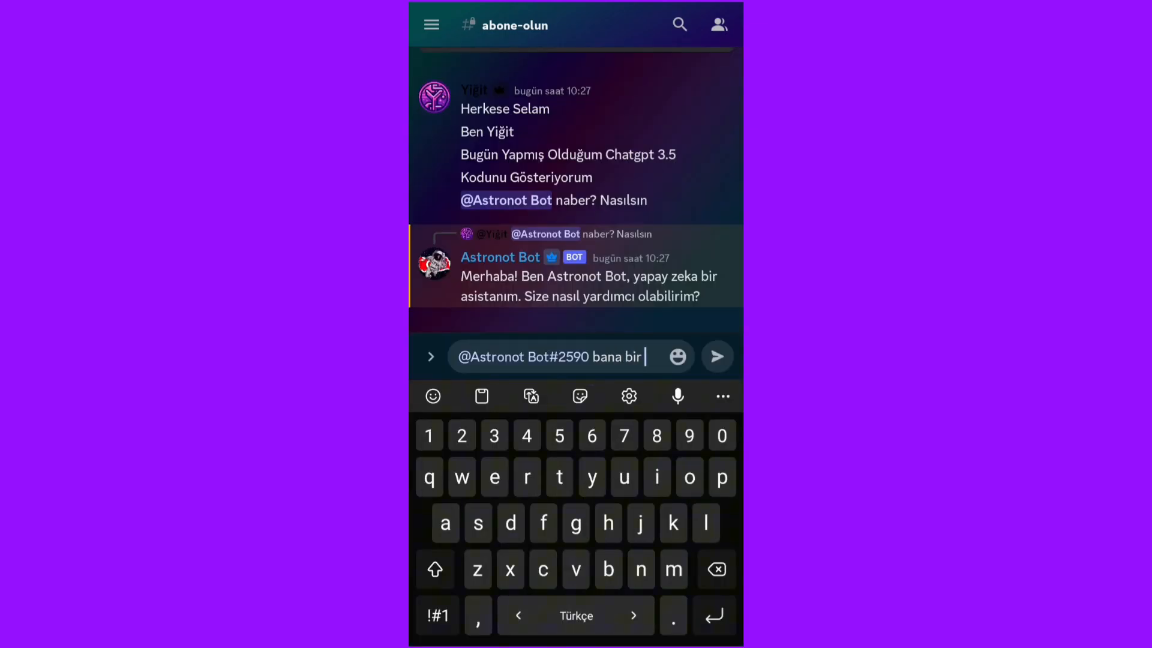
text(hikaye anlatırmıs)
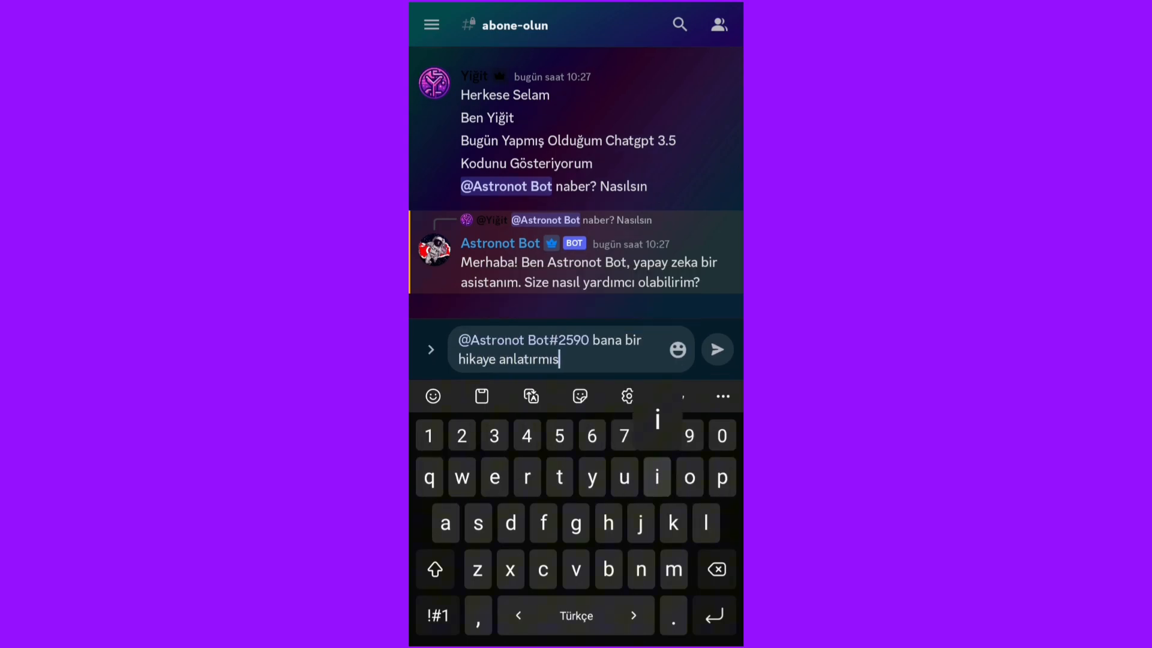
click(717, 349)
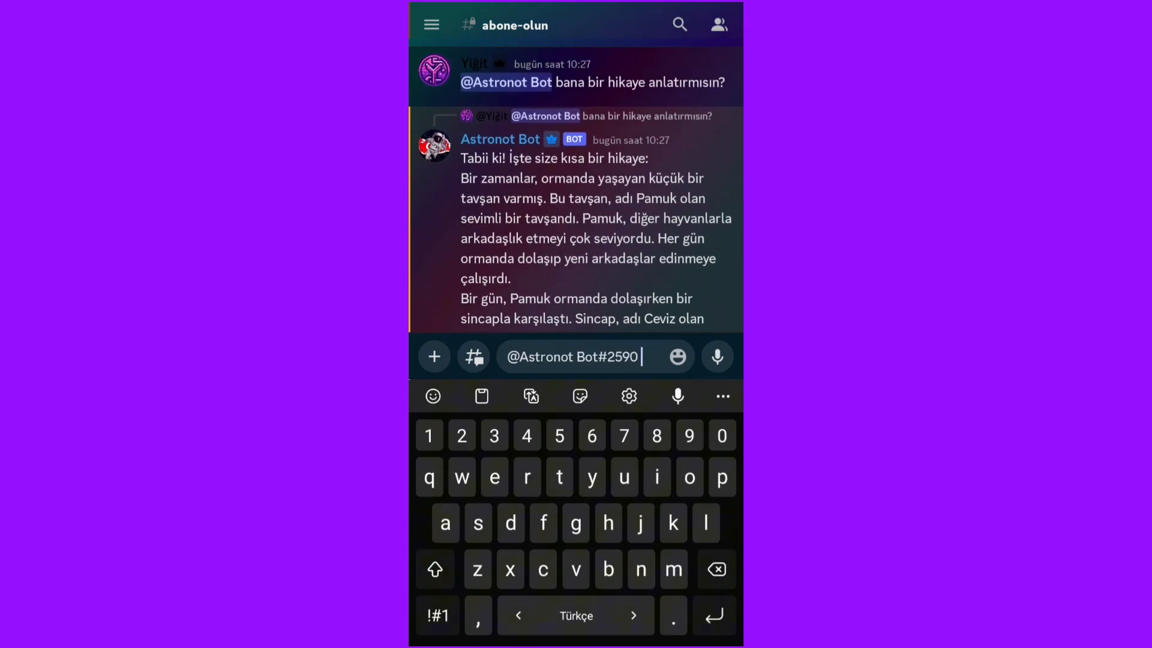
text(bana türkçe dilini anlat)
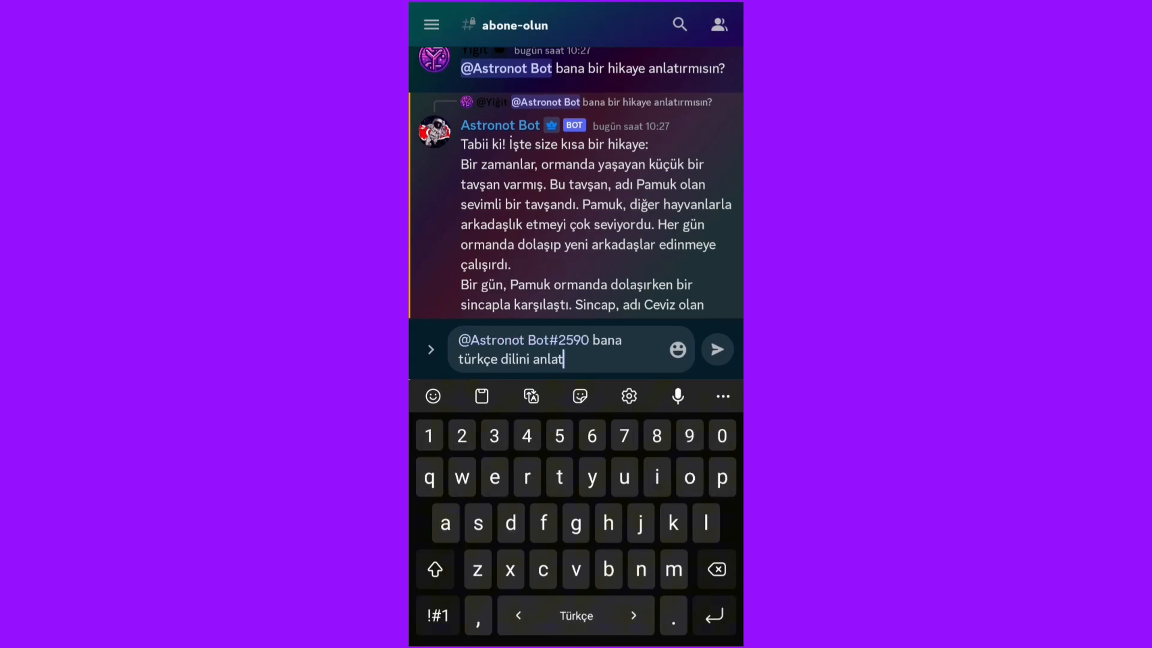
click(717, 349)
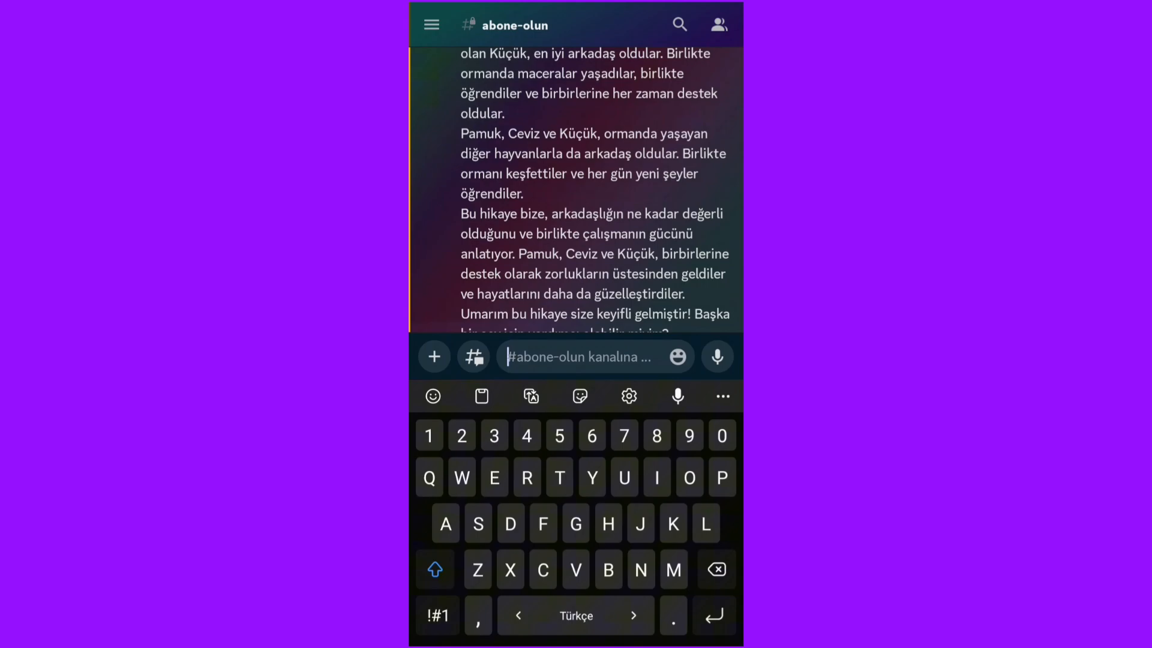
Scroll the channel to read the bot's answer that Turkish is Türkiye's official language, spoken by ~80 million.
scroll(up, 3)
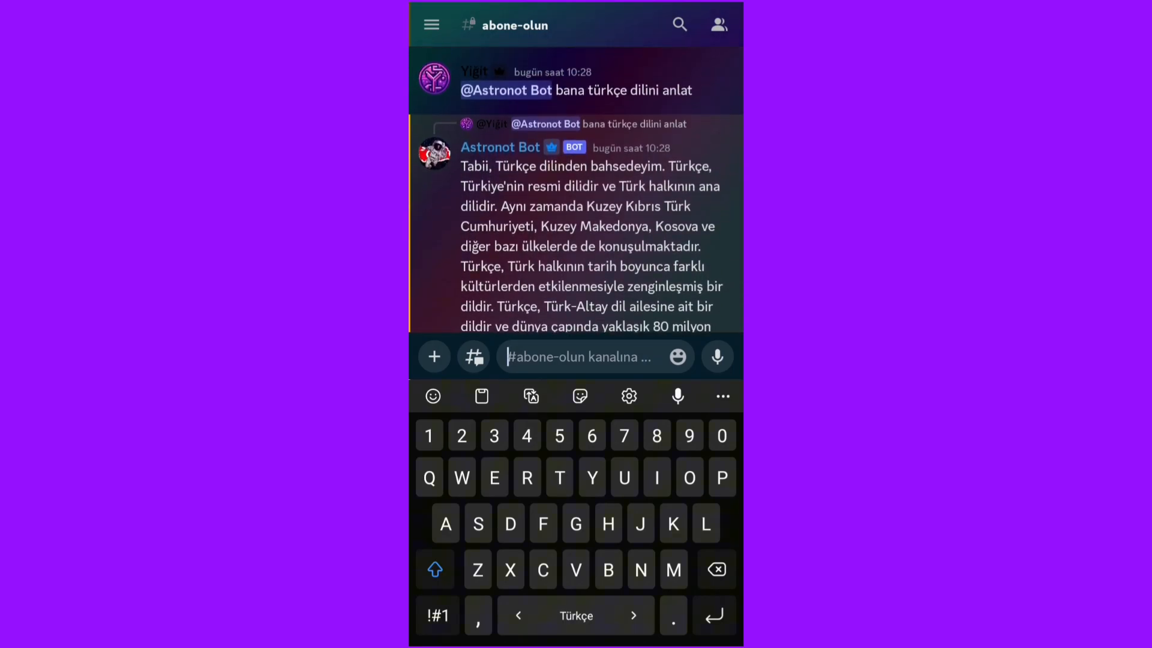
scroll(up, 3)
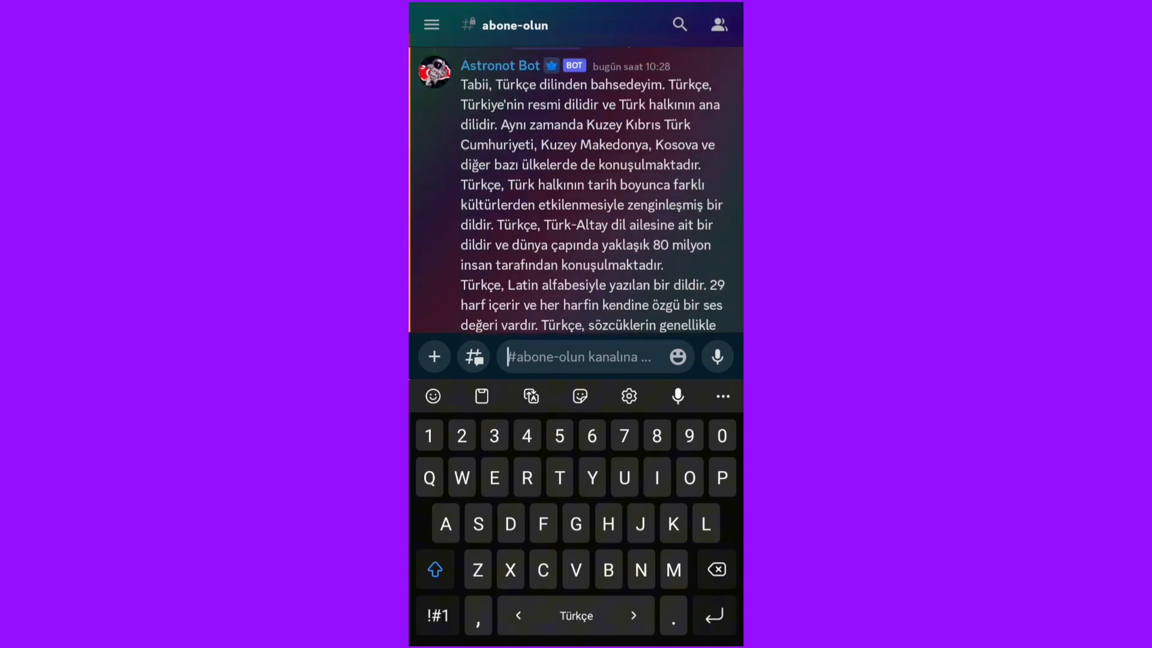